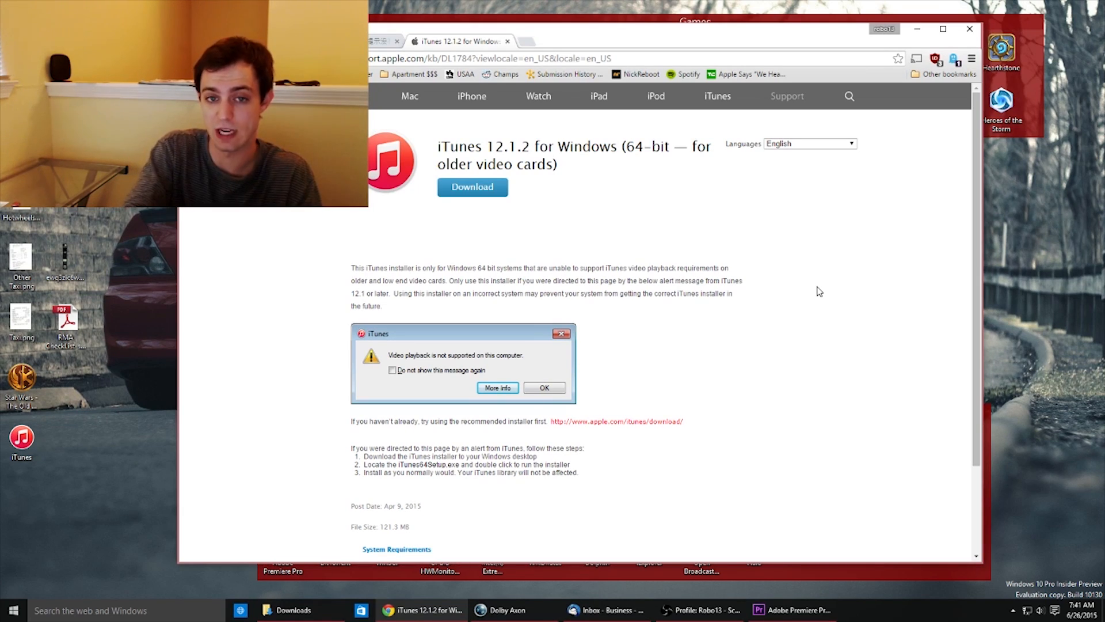
mouse_move(618, 339)
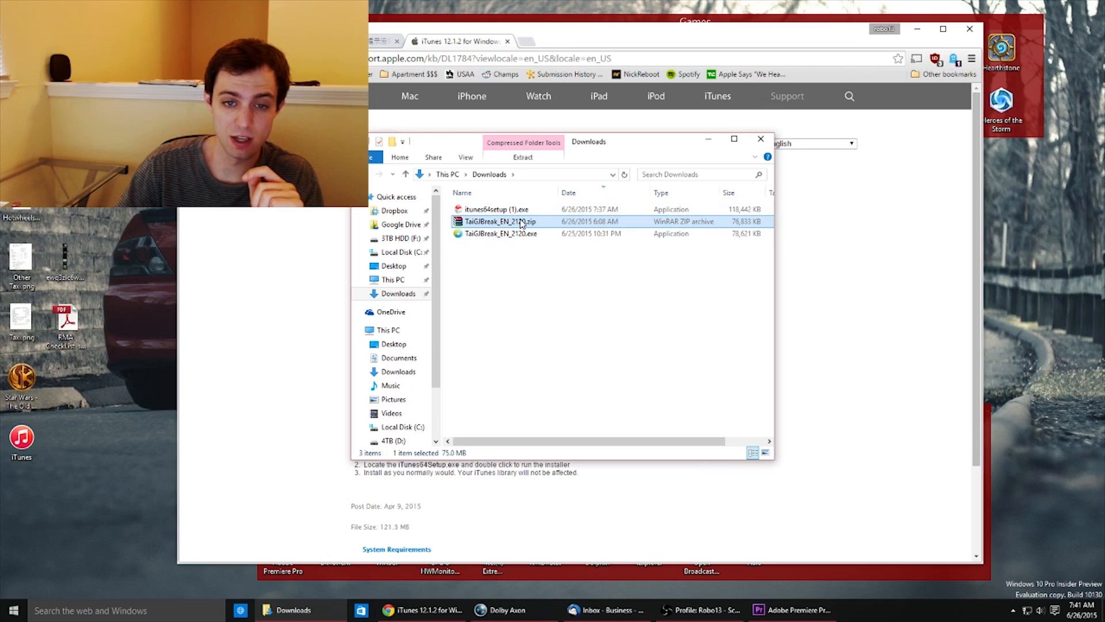
Launch TaiGJBreak_EN_2120.exe from the TaiG download in the Downloads folder
right_click(500, 221)
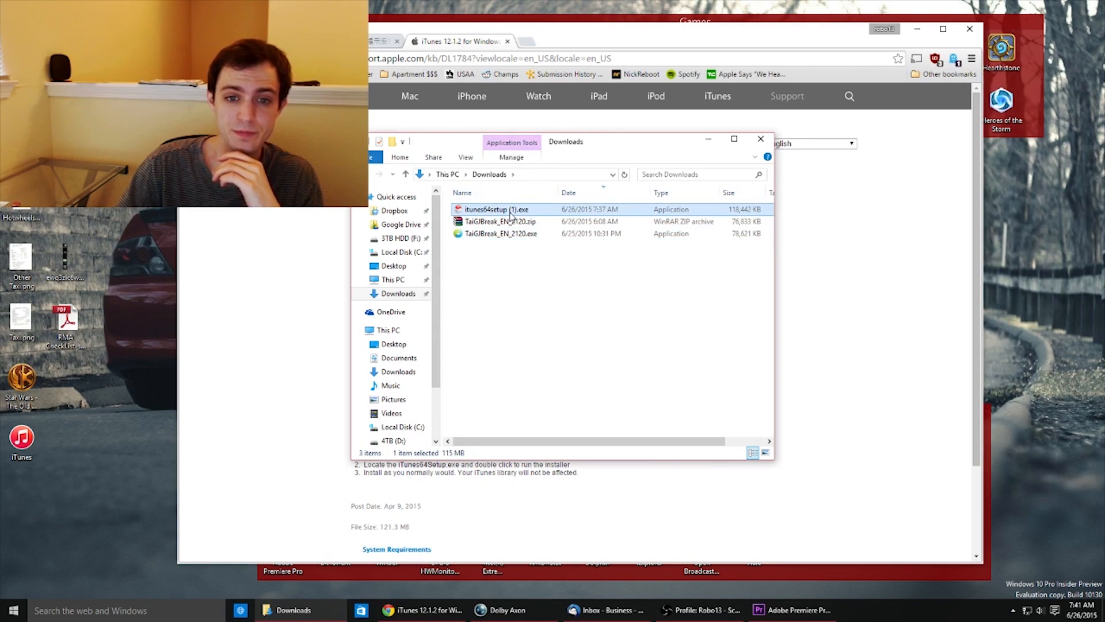
mouse_move(497, 210)
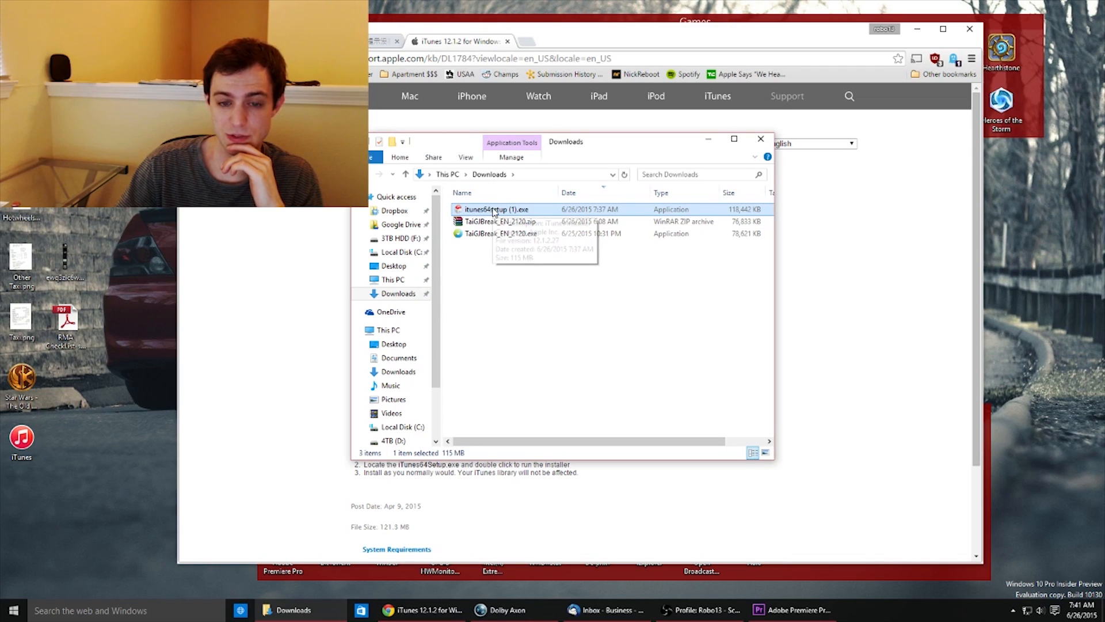
mouse_move(297, 248)
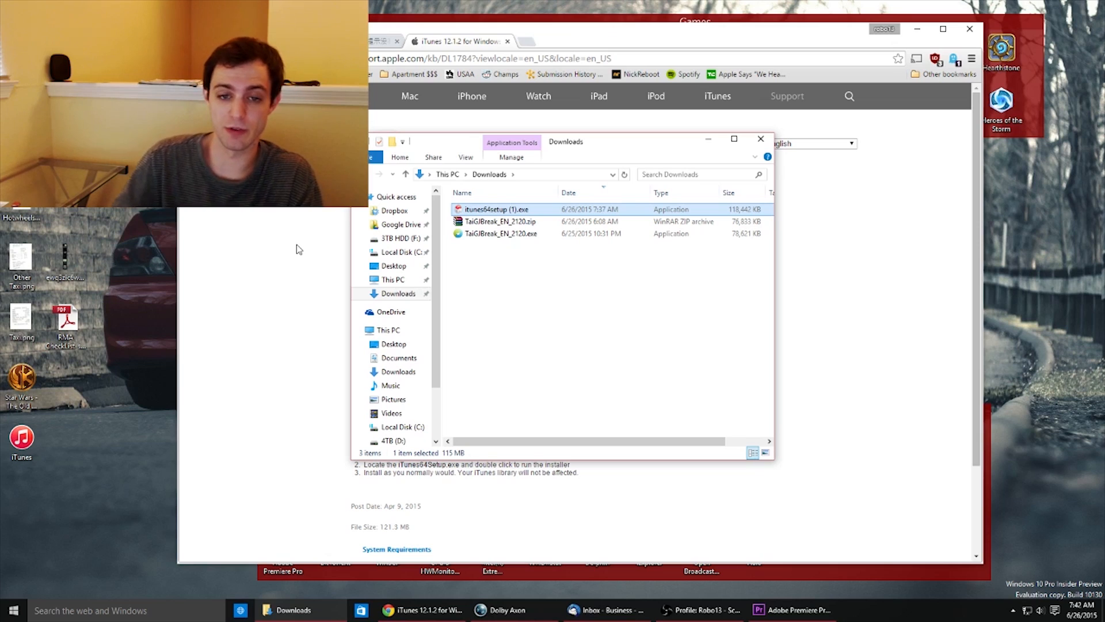
click(500, 233)
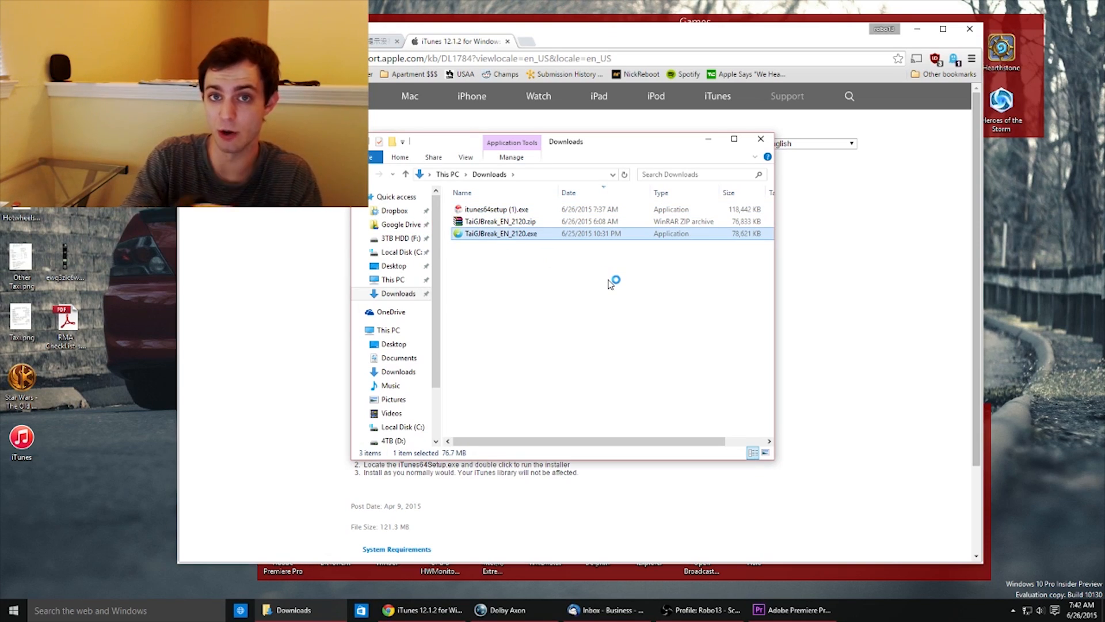
double_click(500, 233)
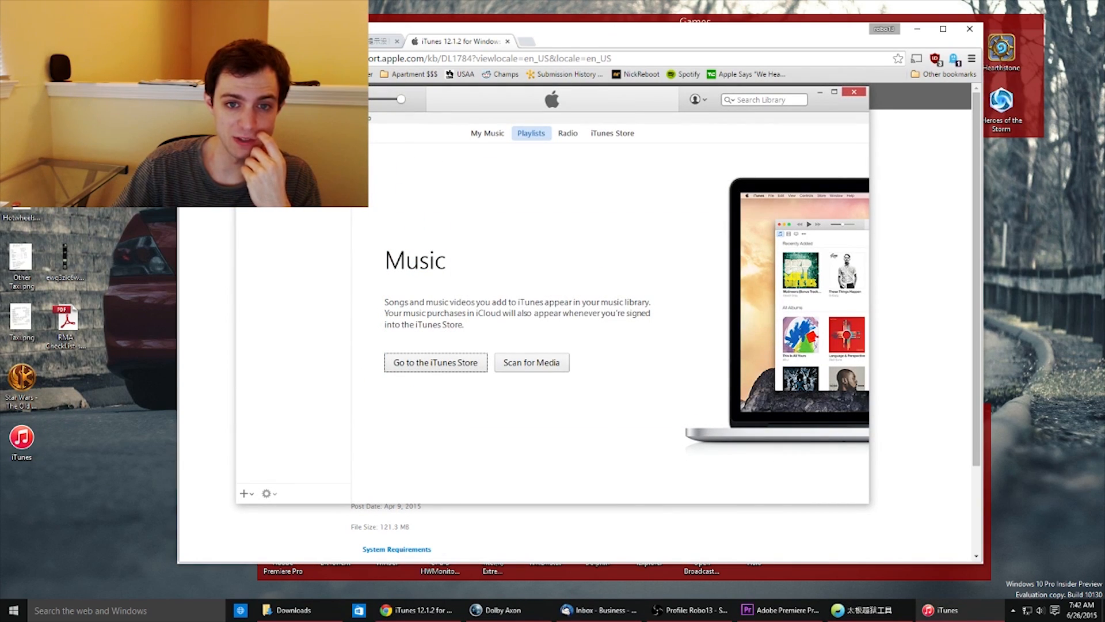
click(366, 117)
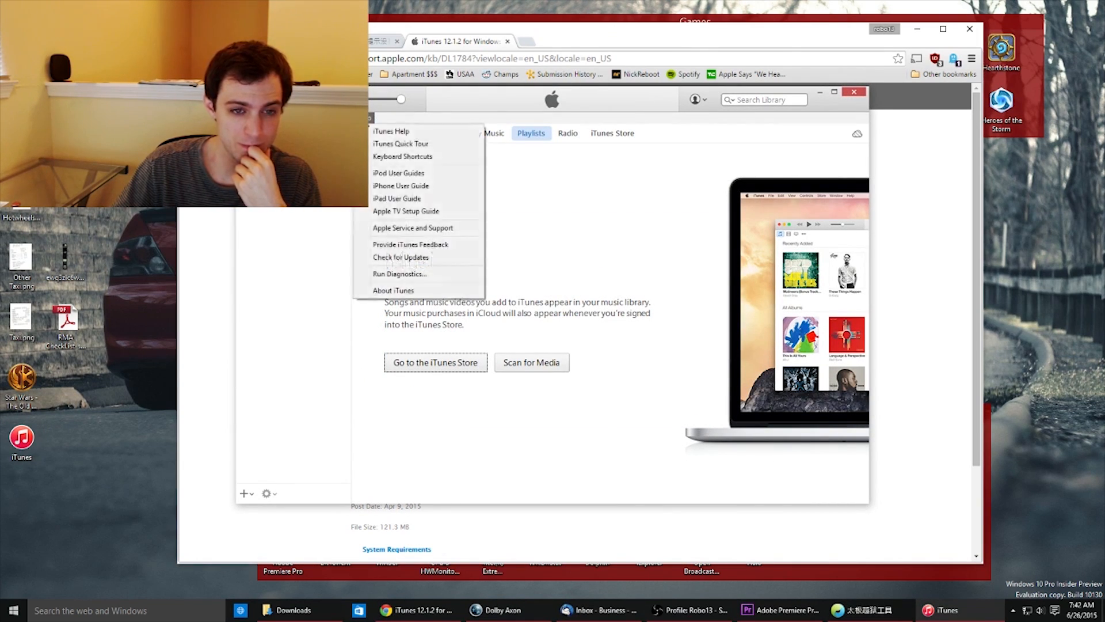
click(392, 289)
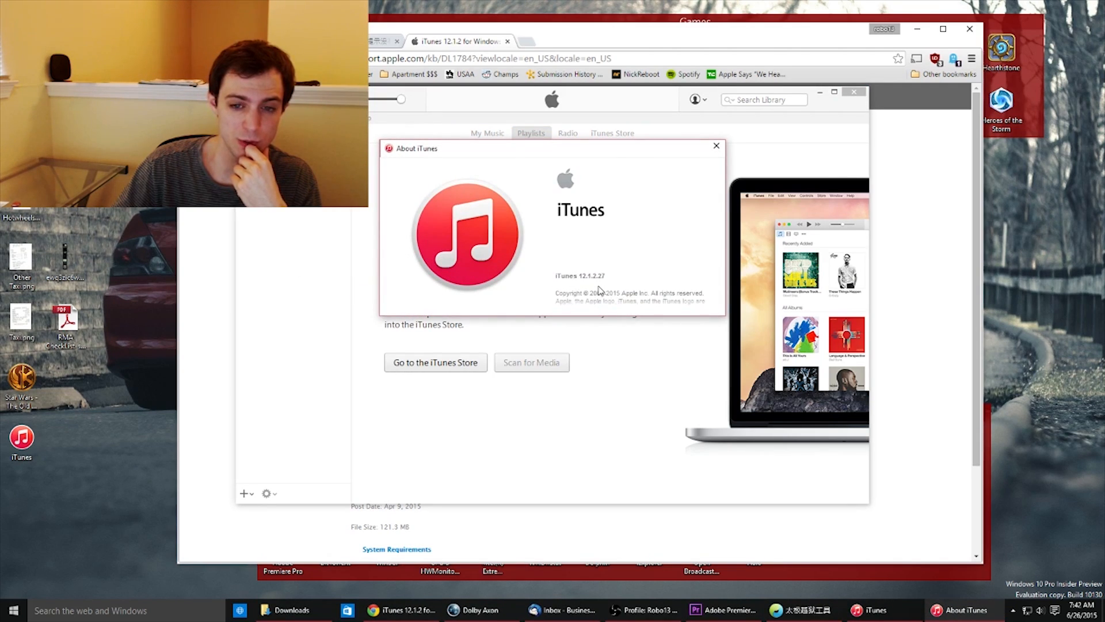
click(716, 145)
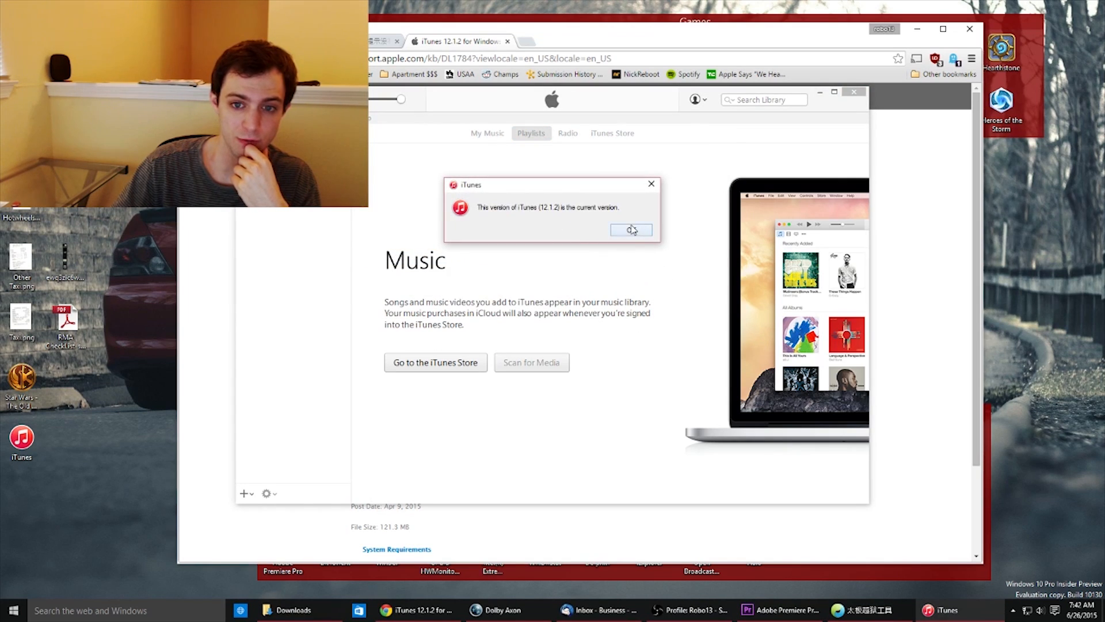
click(630, 229)
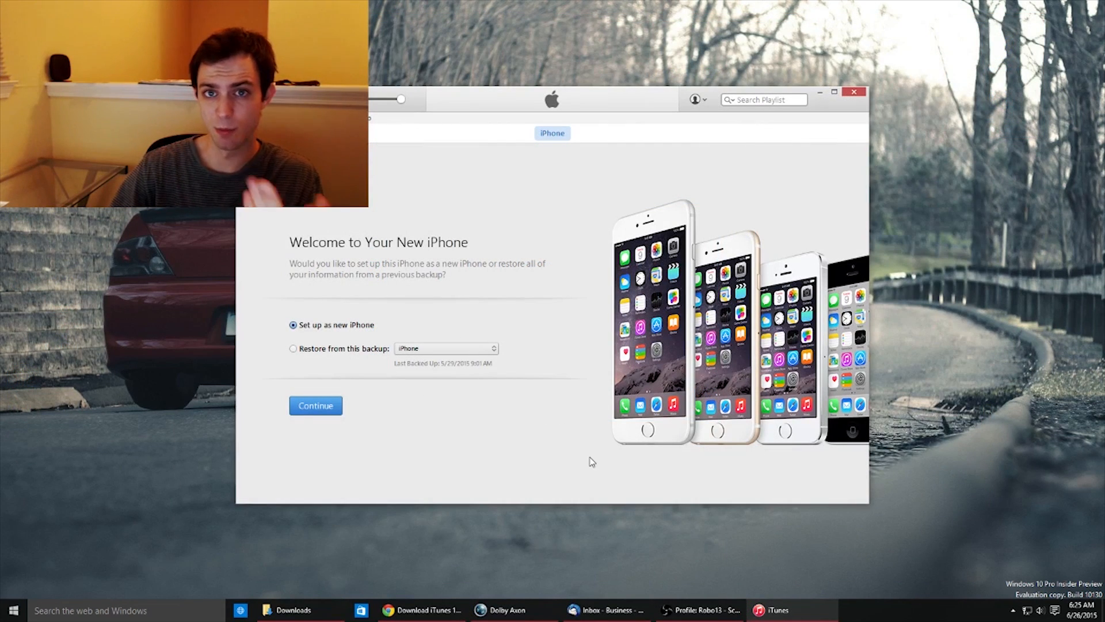
mouse_move(326, 331)
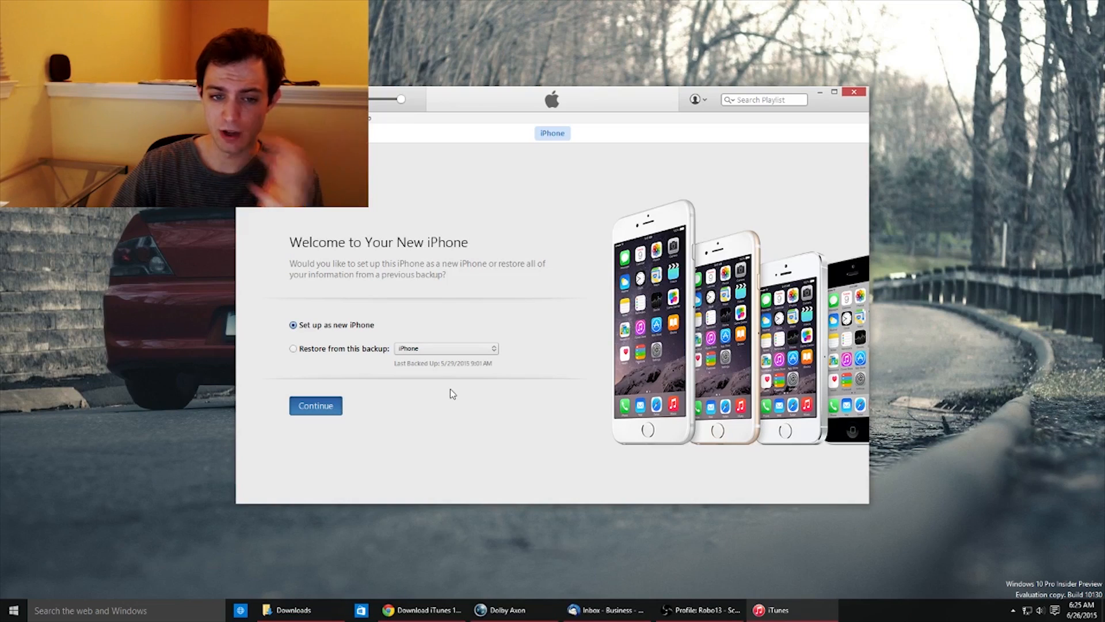
Set up the iPhone as a new iPhone and accept the Apple diagnostics prompt
click(315, 405)
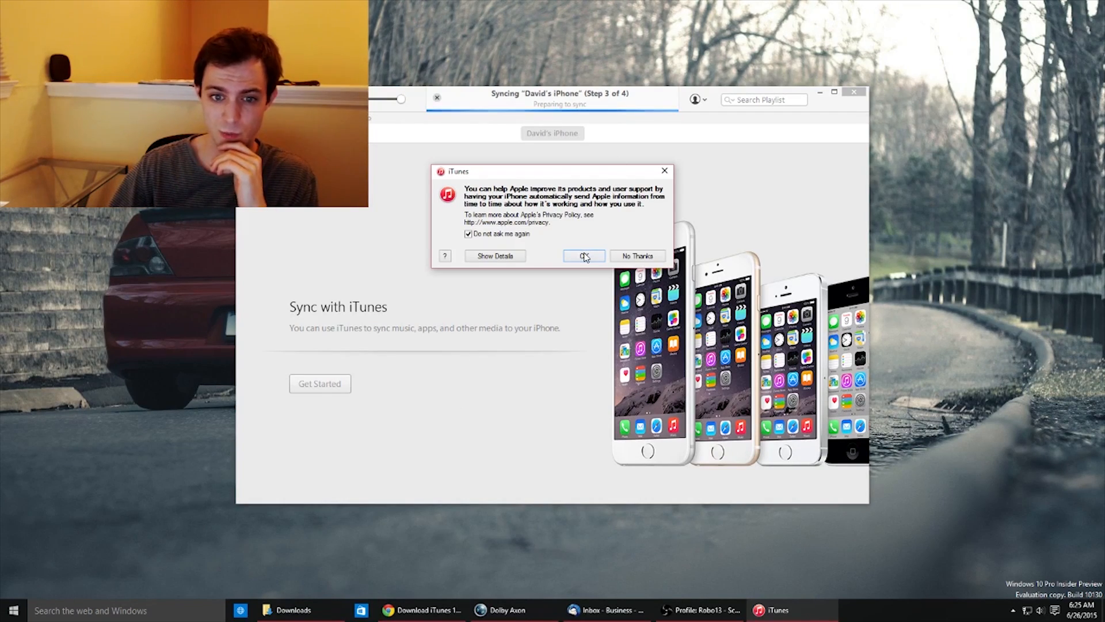
click(584, 255)
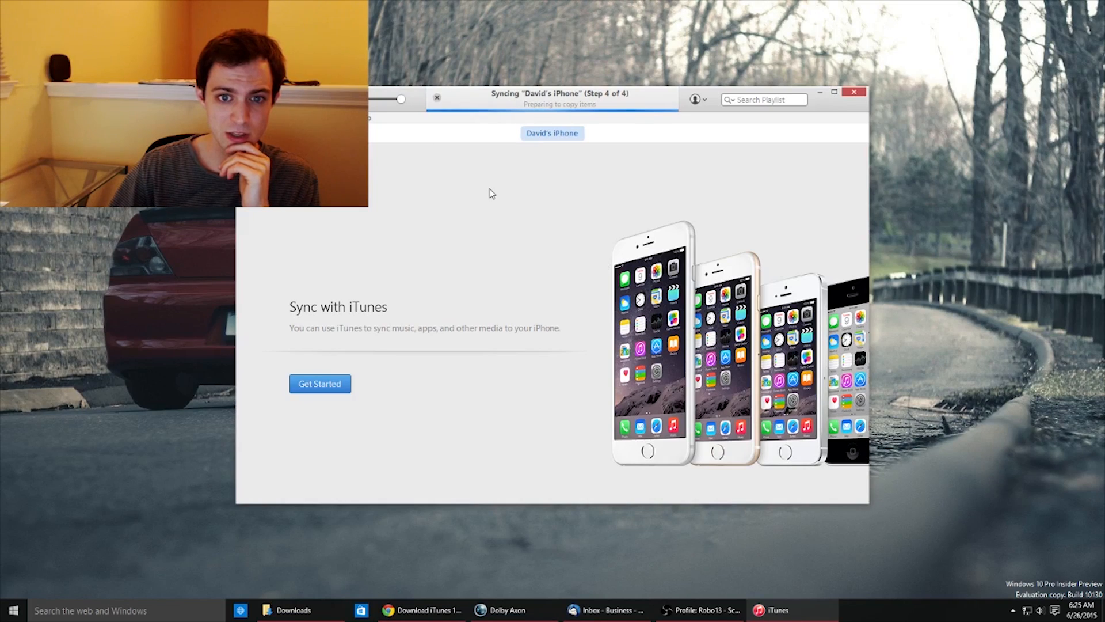
mouse_move(589, 295)
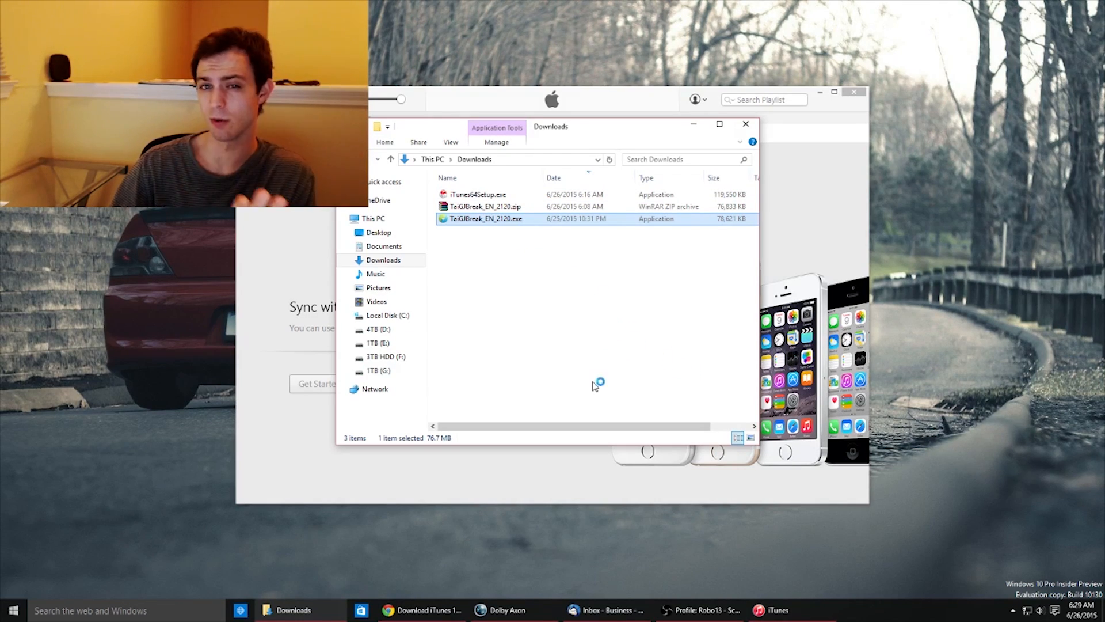
Relaunch TaiGJBreak_EN_2120.exe and recheck the device once Find My iPhone is disabled
double_click(485, 219)
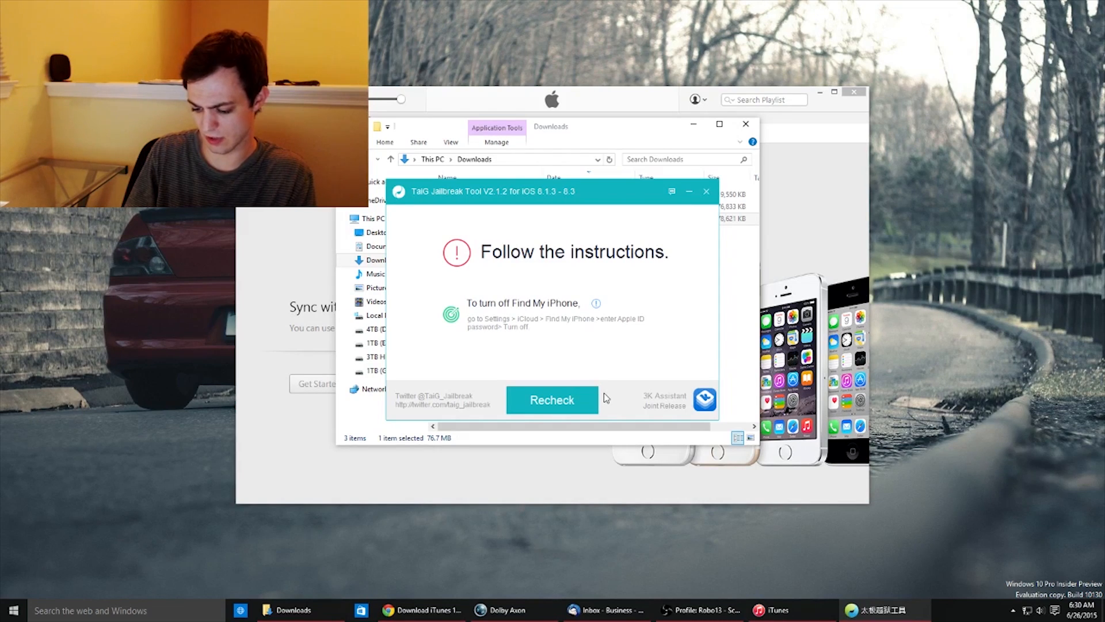
click(552, 400)
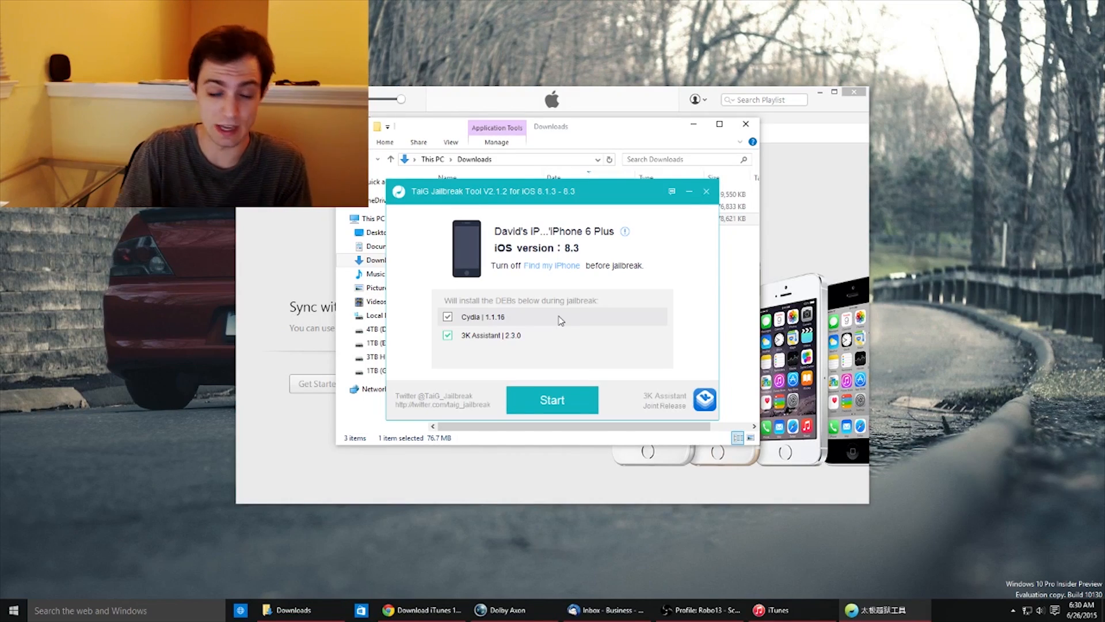
mouse_move(566, 317)
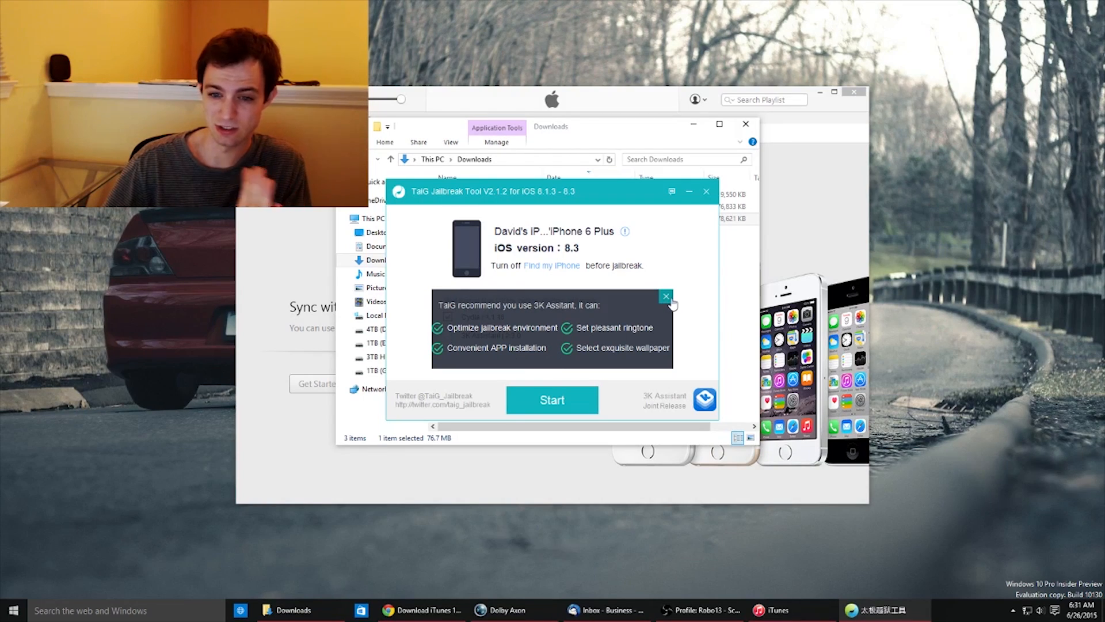
Dismiss the 3K Assistant recommendation and start the Cydia-only jailbreak
click(666, 295)
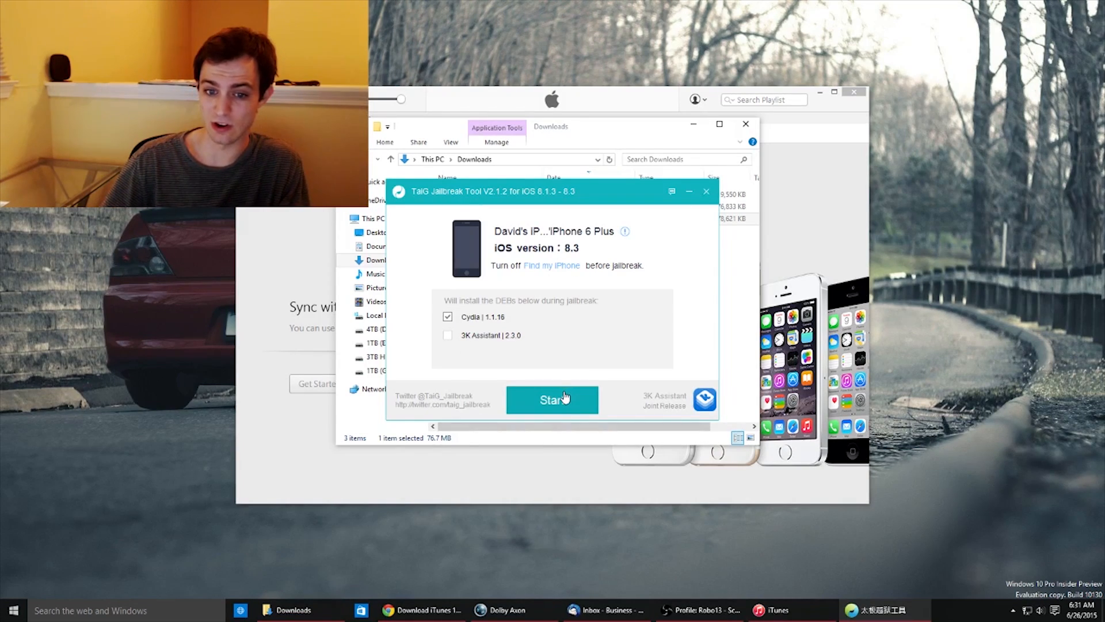
click(552, 400)
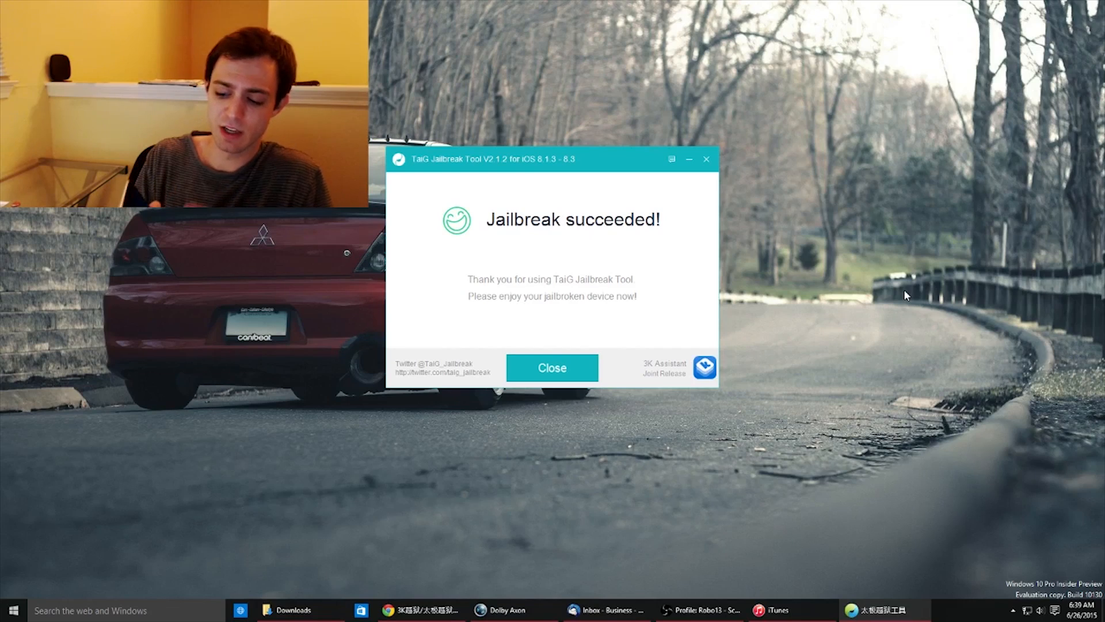
Close the 'Jailbreak succeeded!' screen to return to the device status view
click(552, 367)
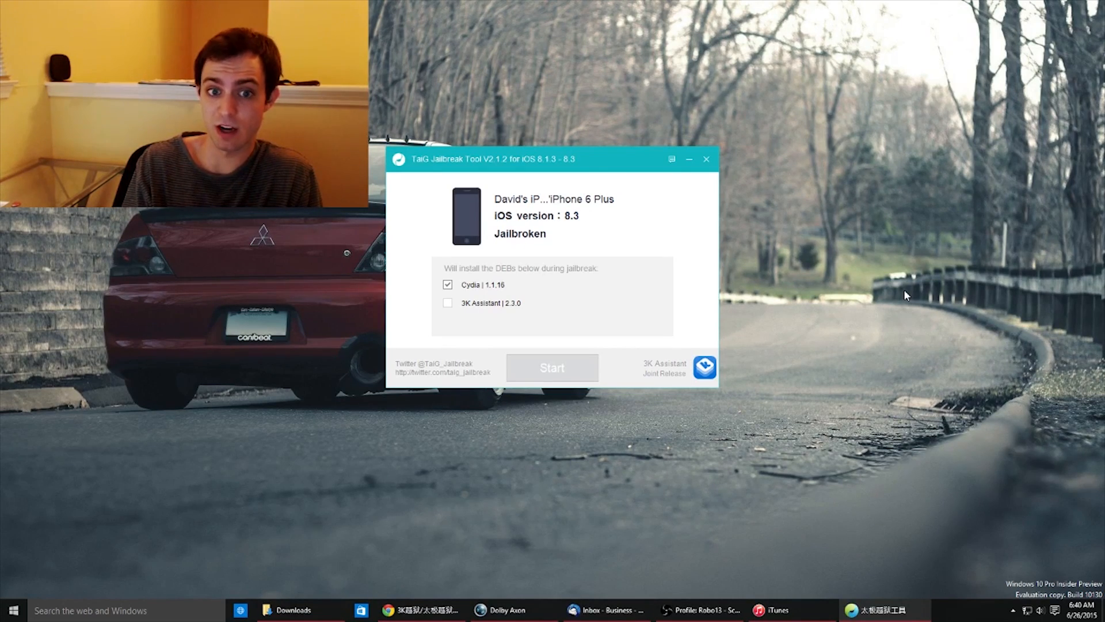
mouse_move(910, 291)
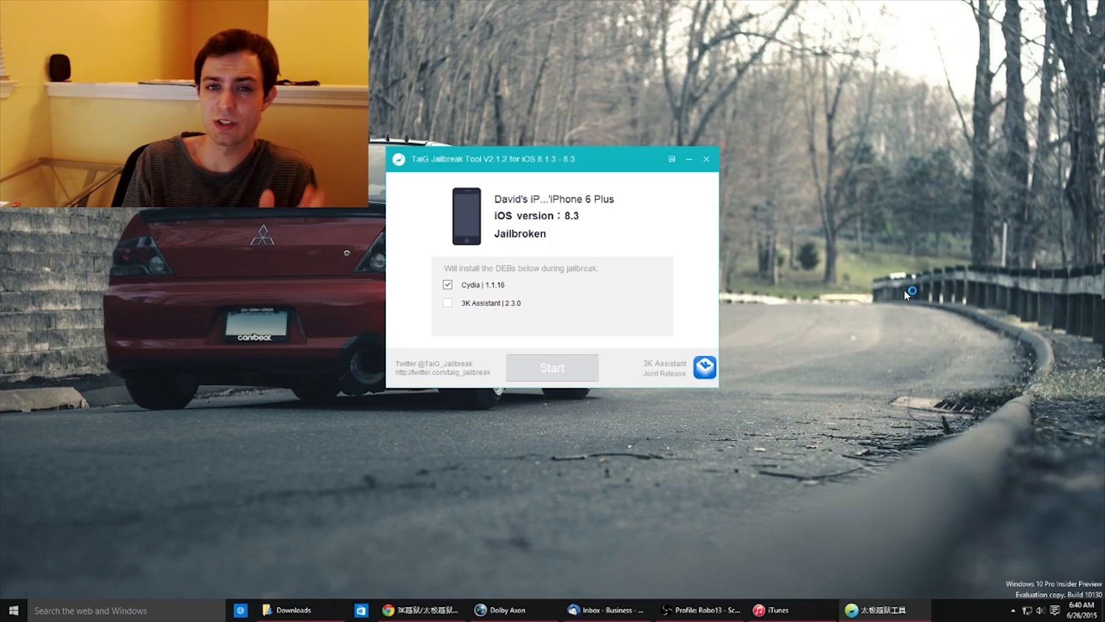